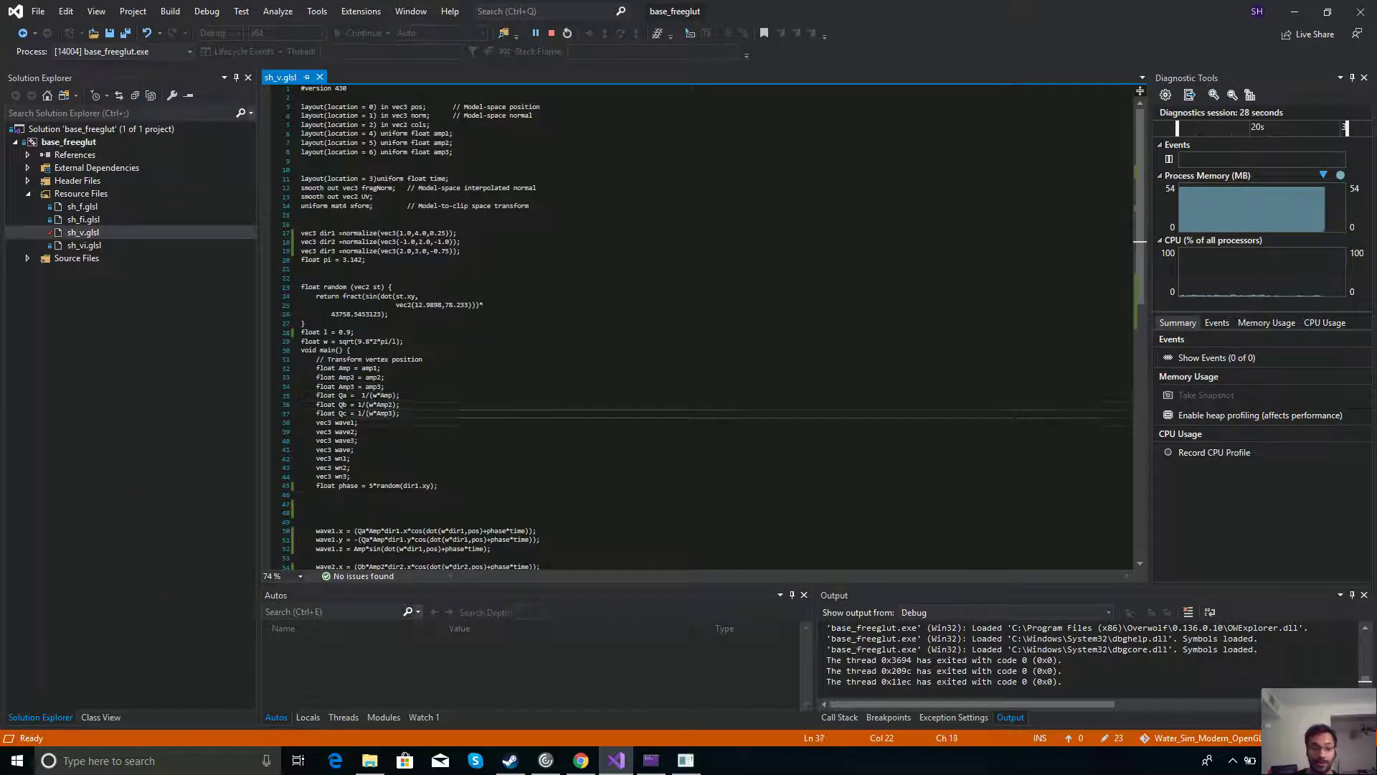
Step: Scroll to the three-wave Gerstner displacement sums, then switch to the GPU Gems chapter 1 browser tab
scroll(down, 3)
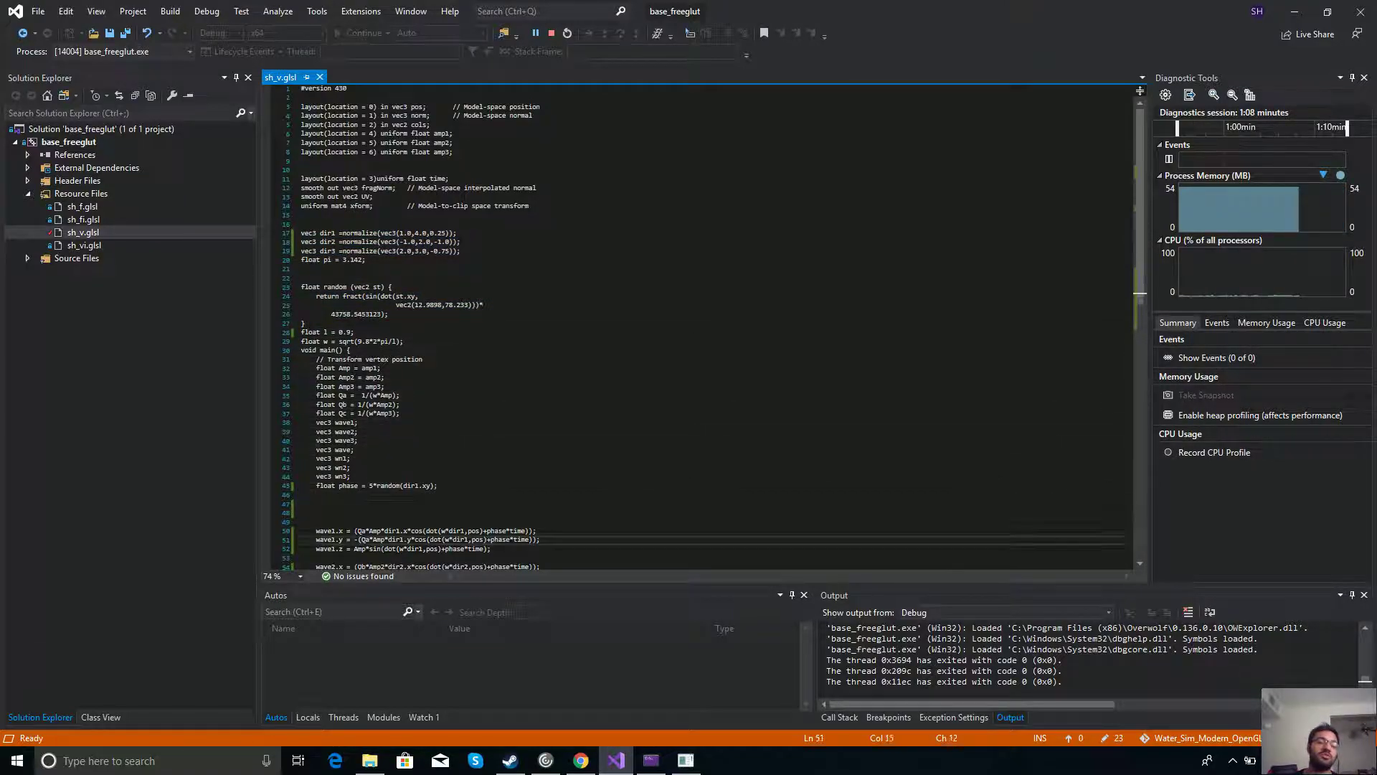
scroll(down, 3)
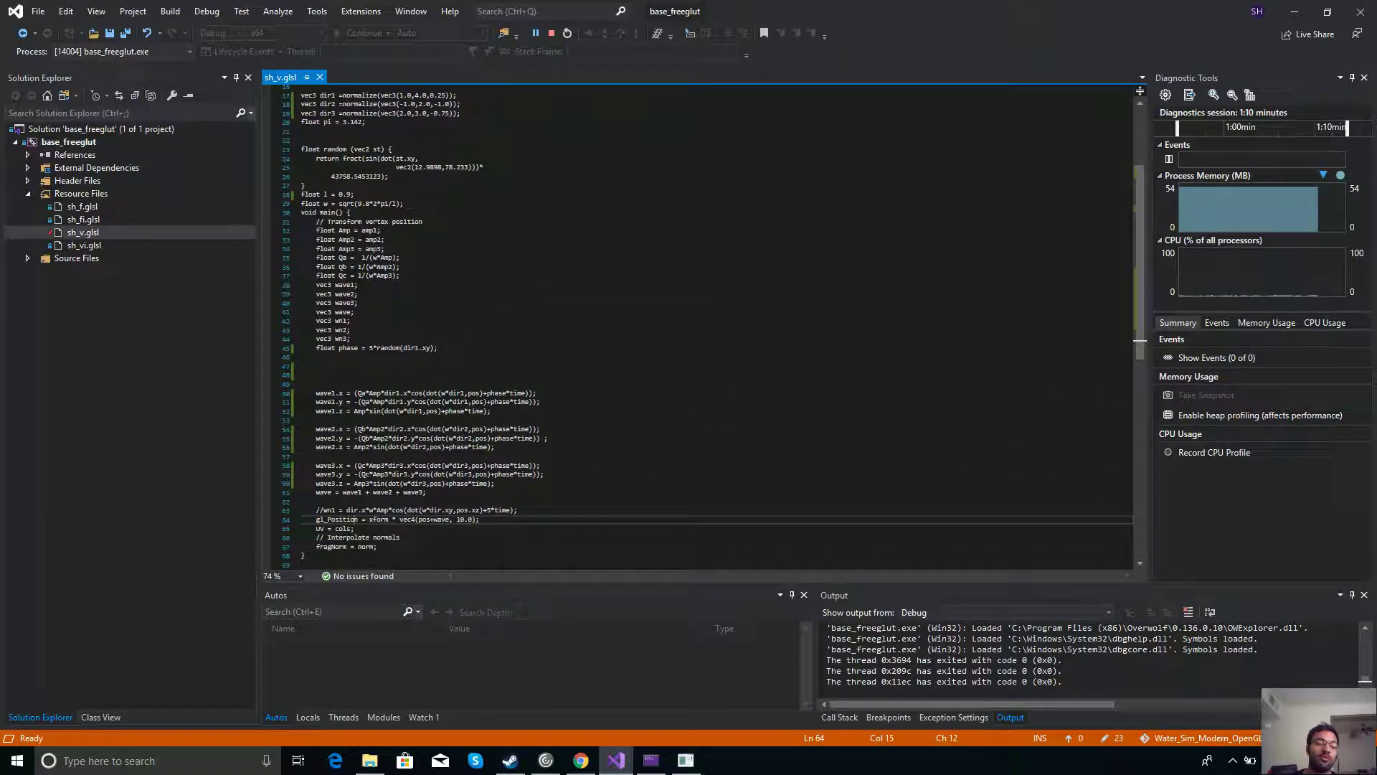
double_click(335, 520)
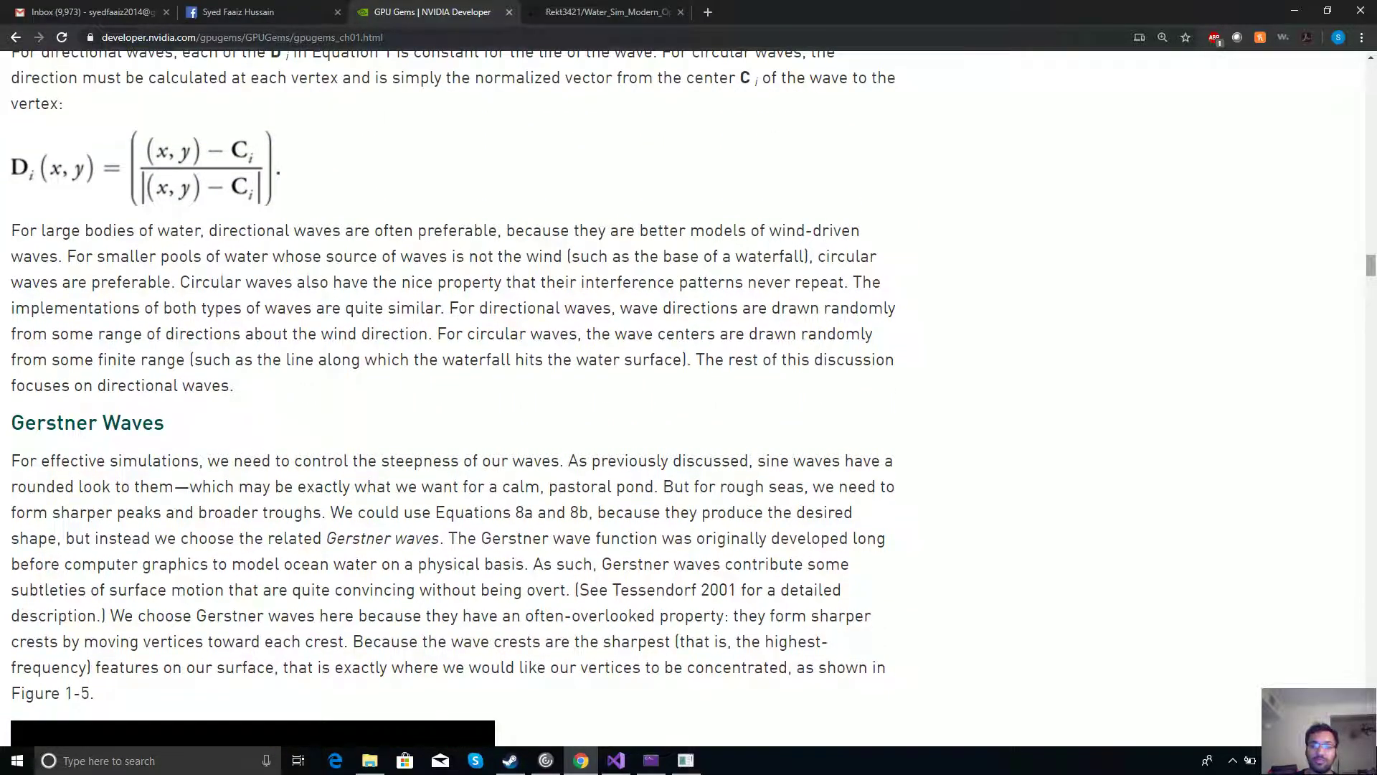
scroll(up, 3)
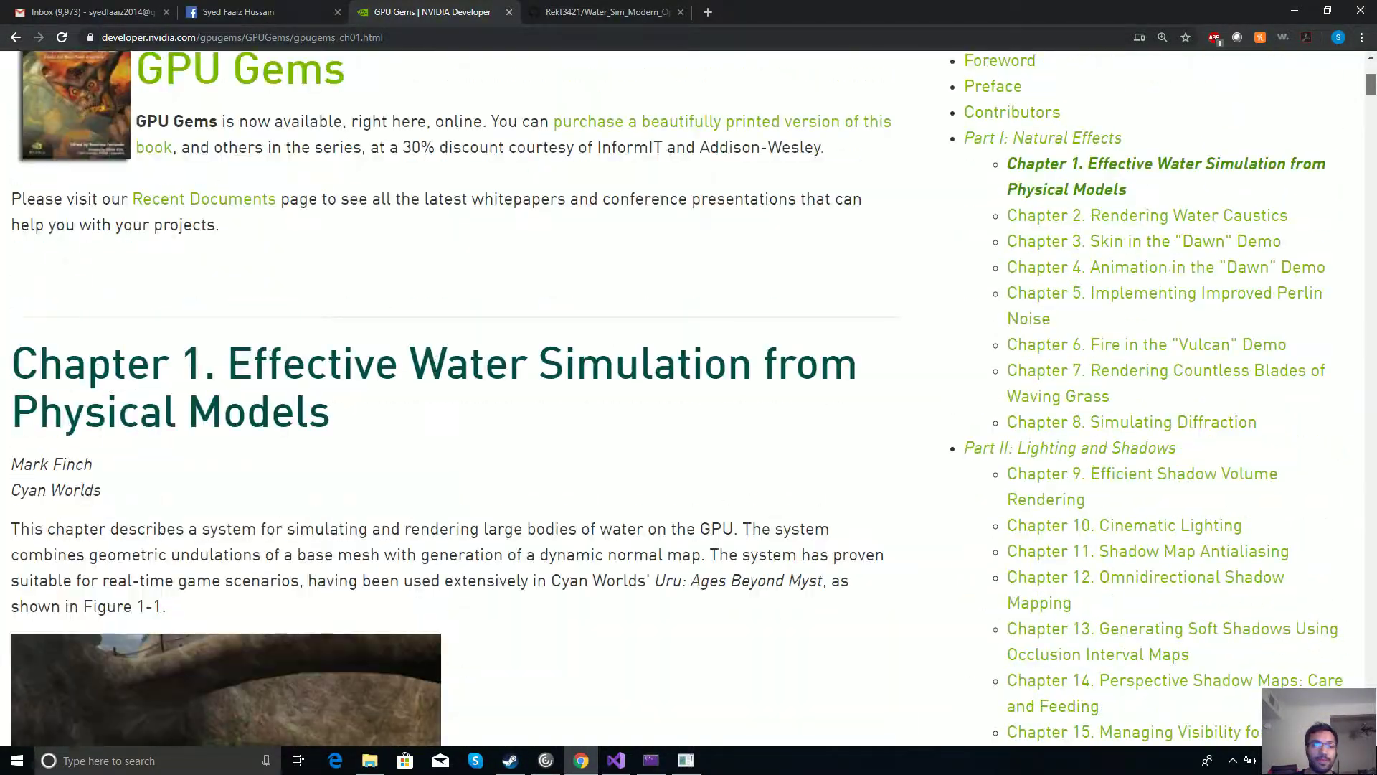
scroll(down, 3)
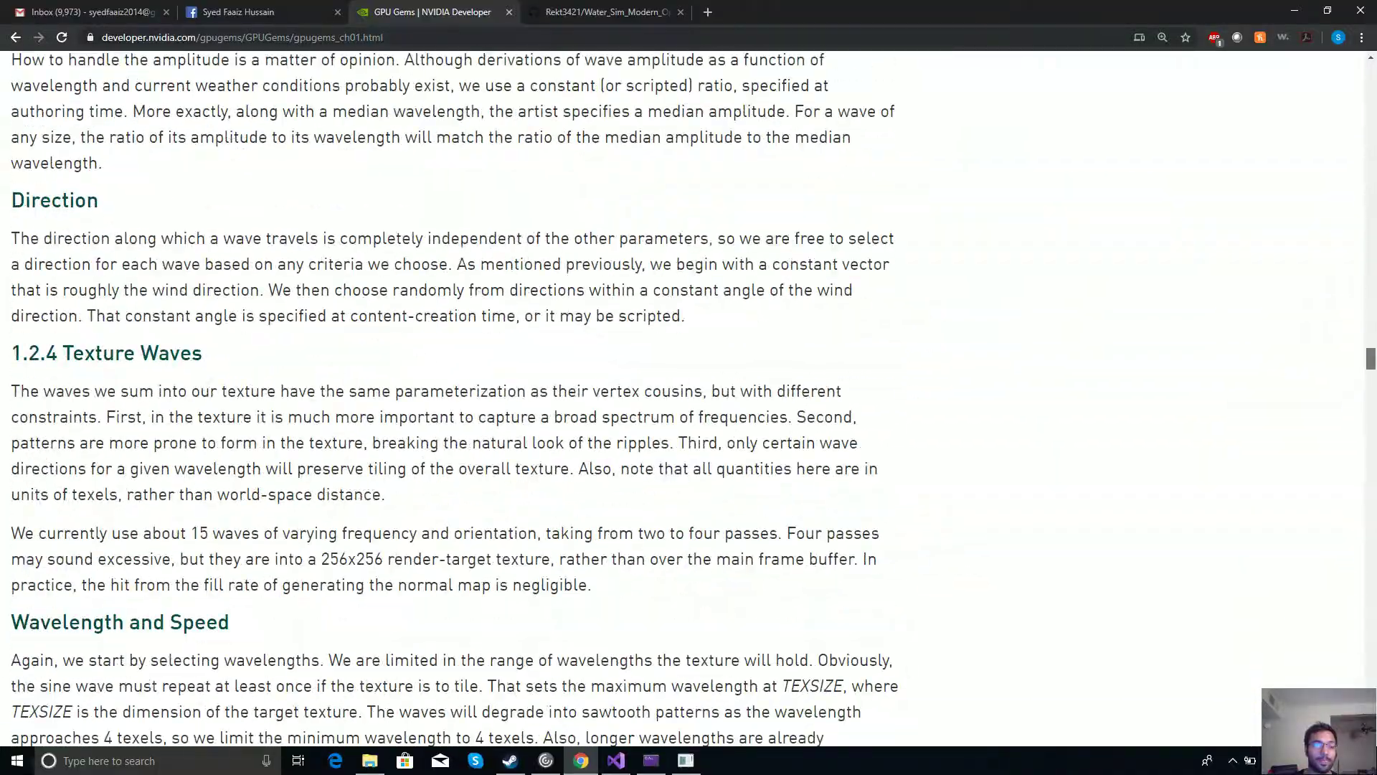
scroll(down, 3)
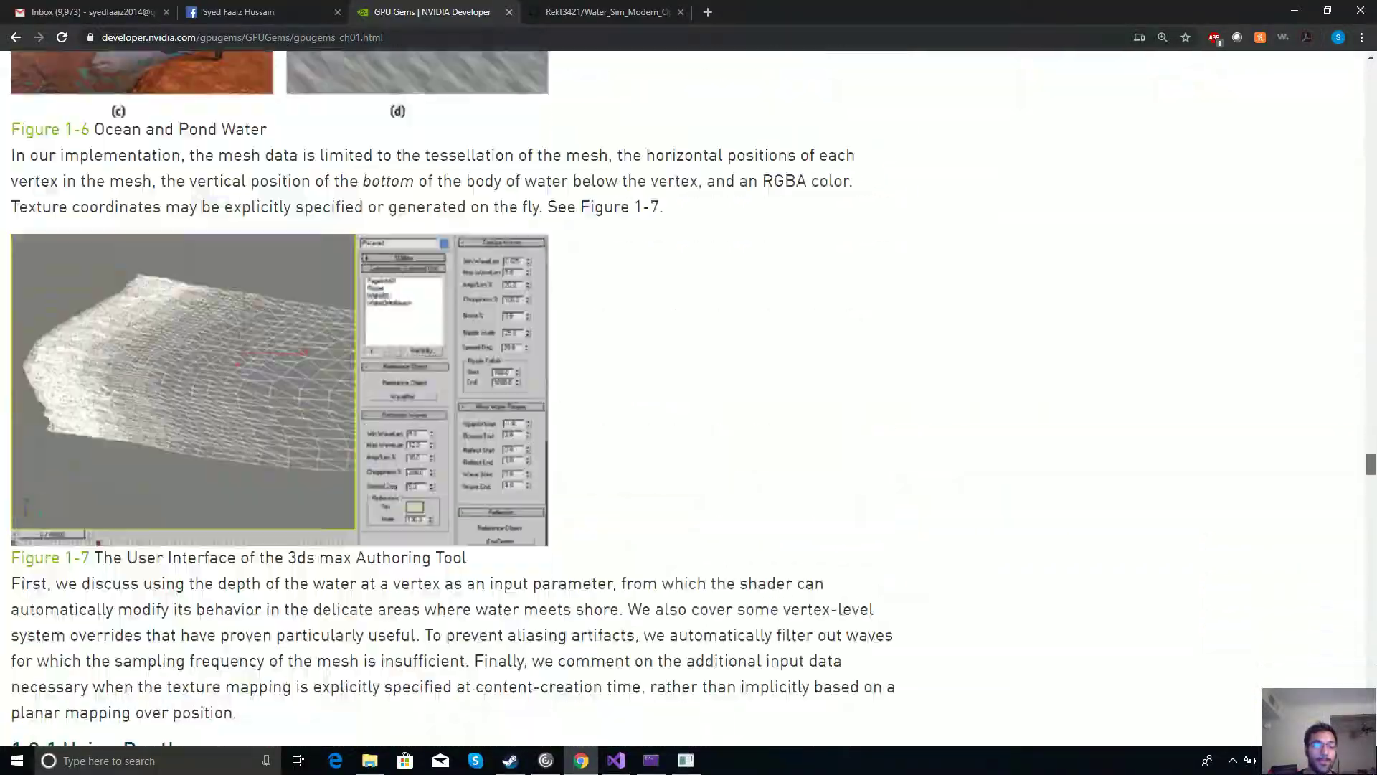
scroll(down, 3)
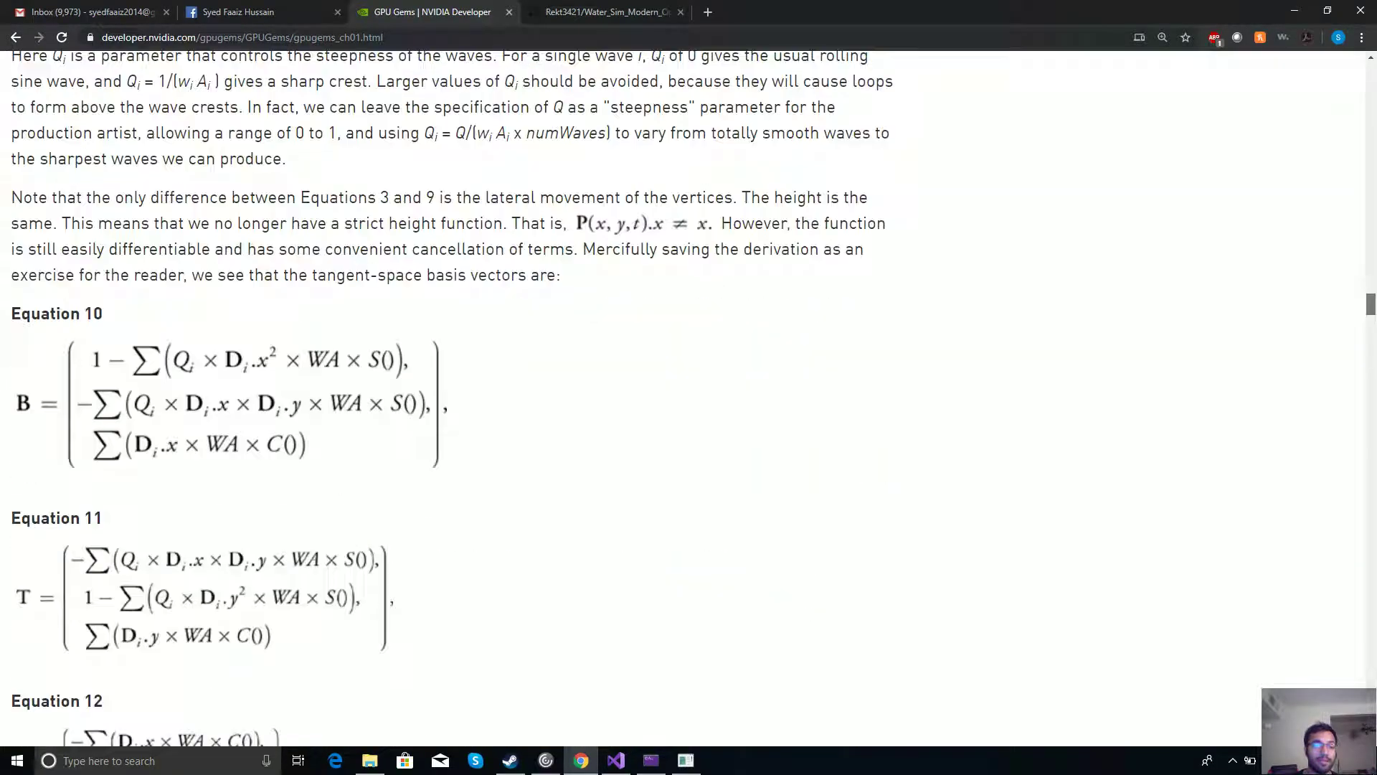
scroll(up, 3)
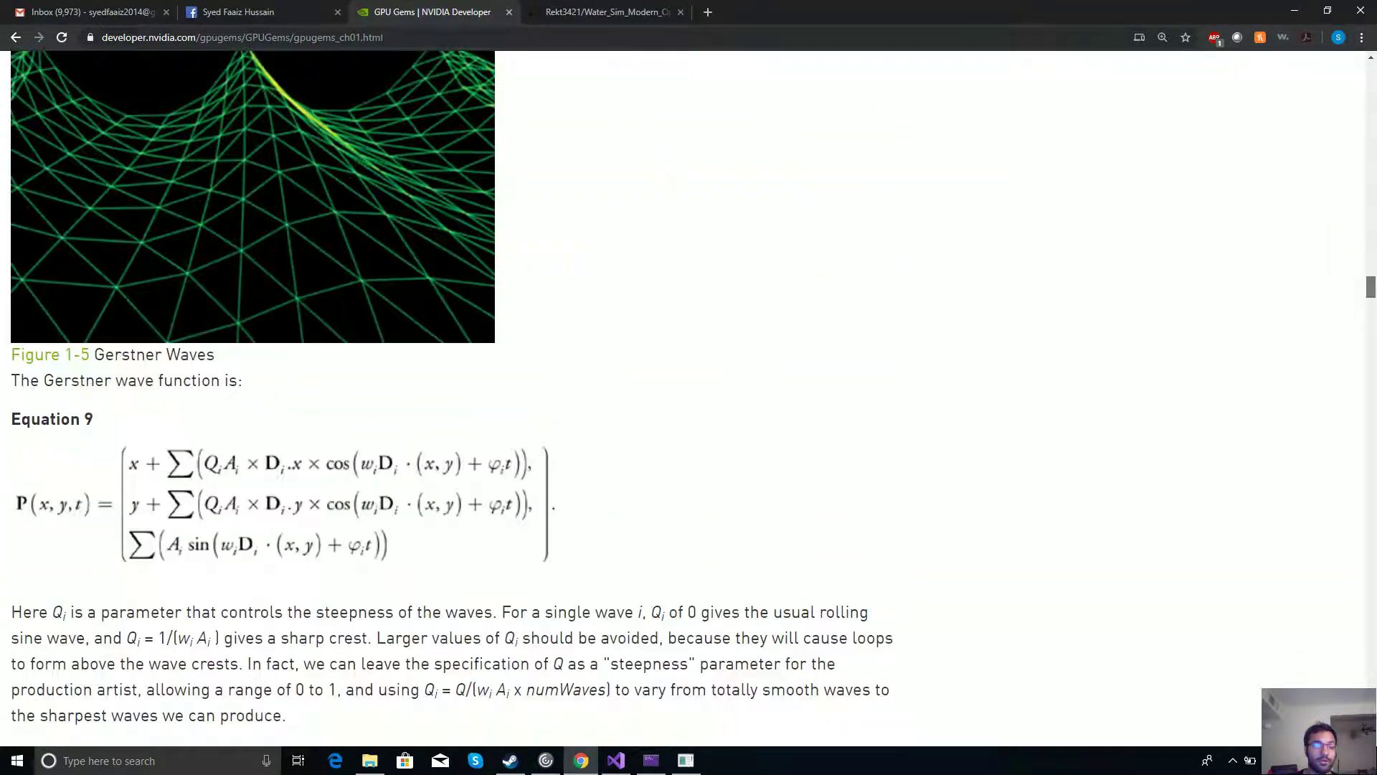
scroll(down, 3)
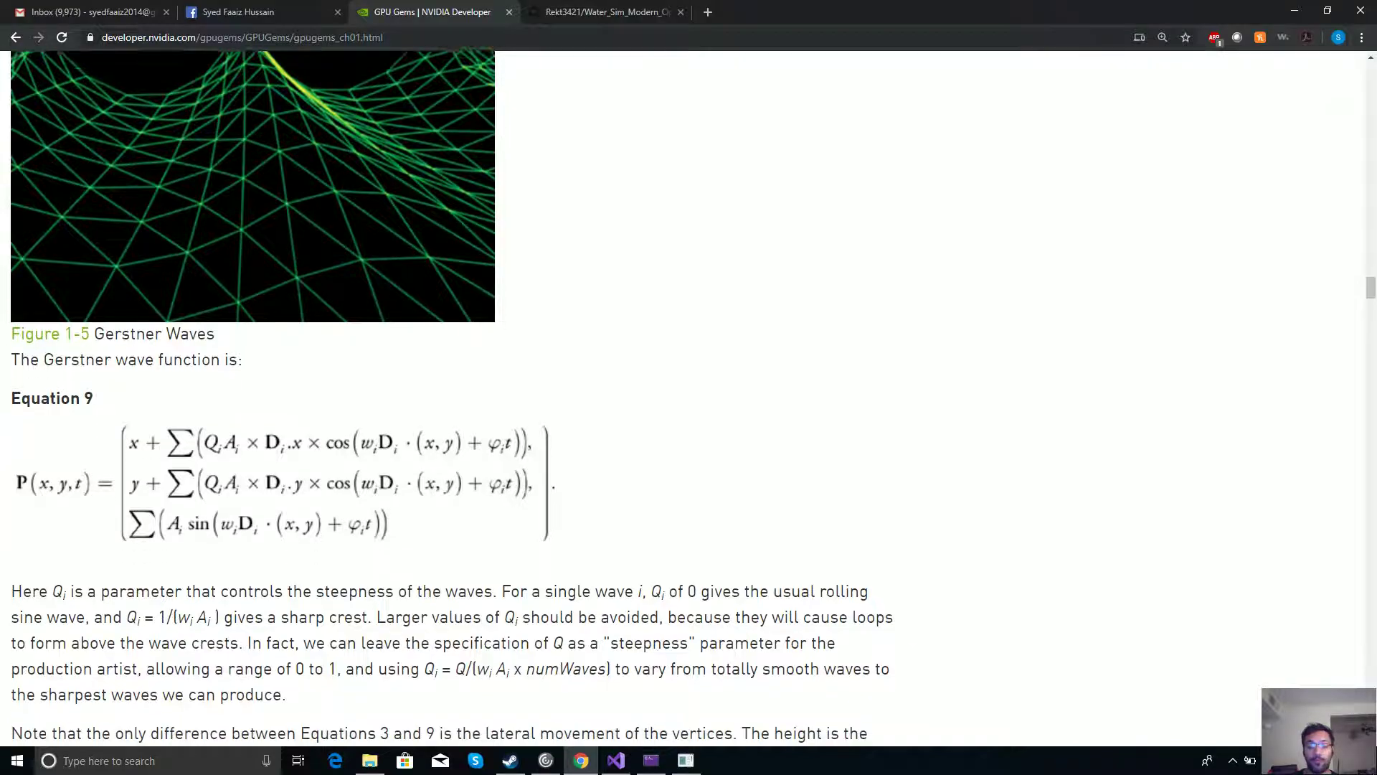
scroll(down, 3)
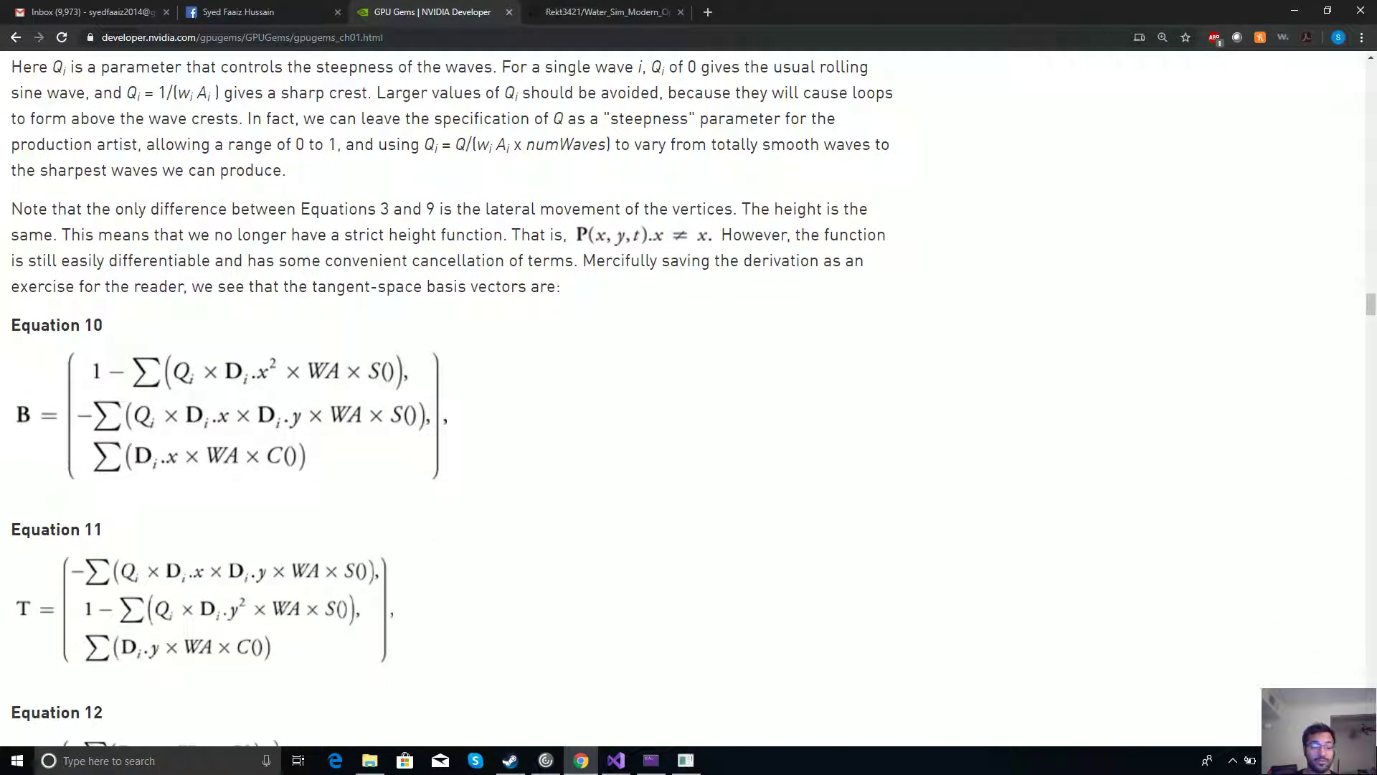
scroll(up, 3)
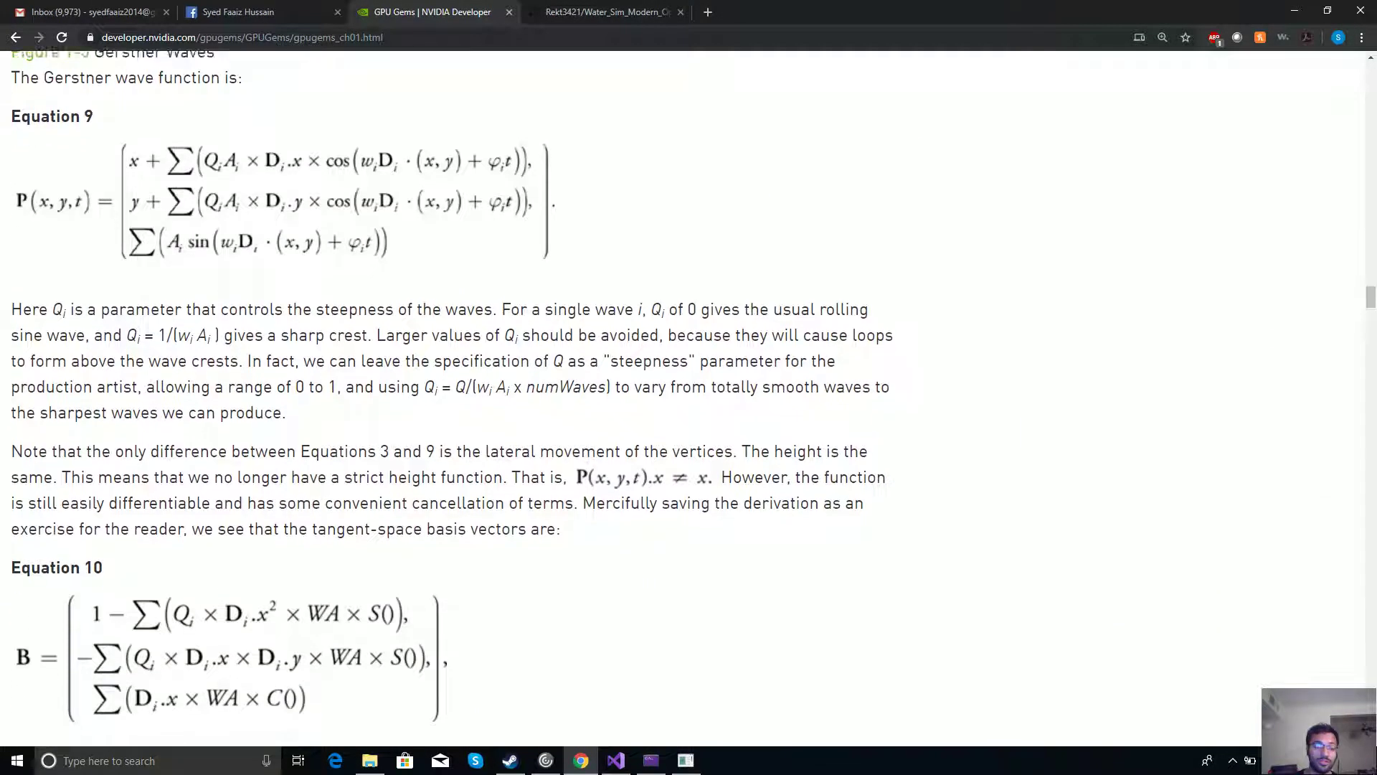
scroll(down, 3)
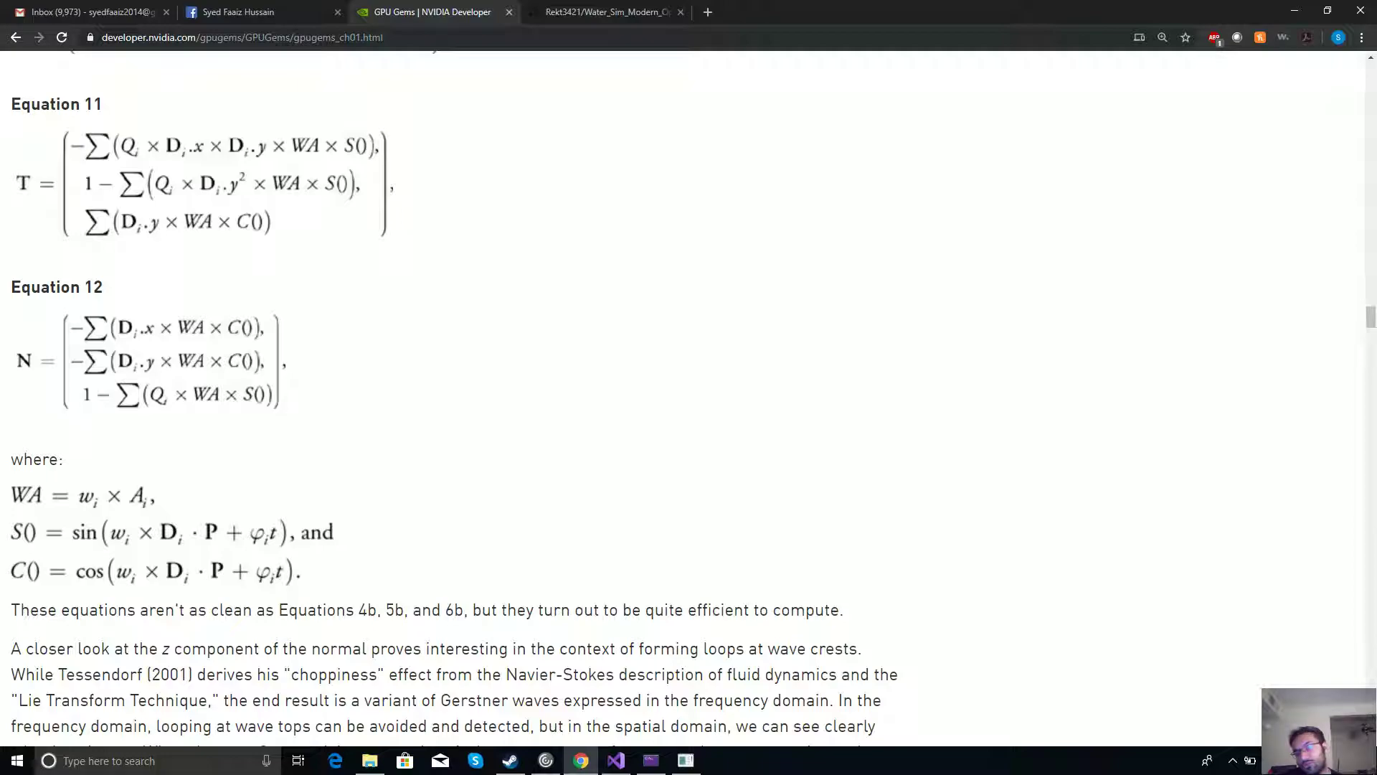
scroll(up, 3)
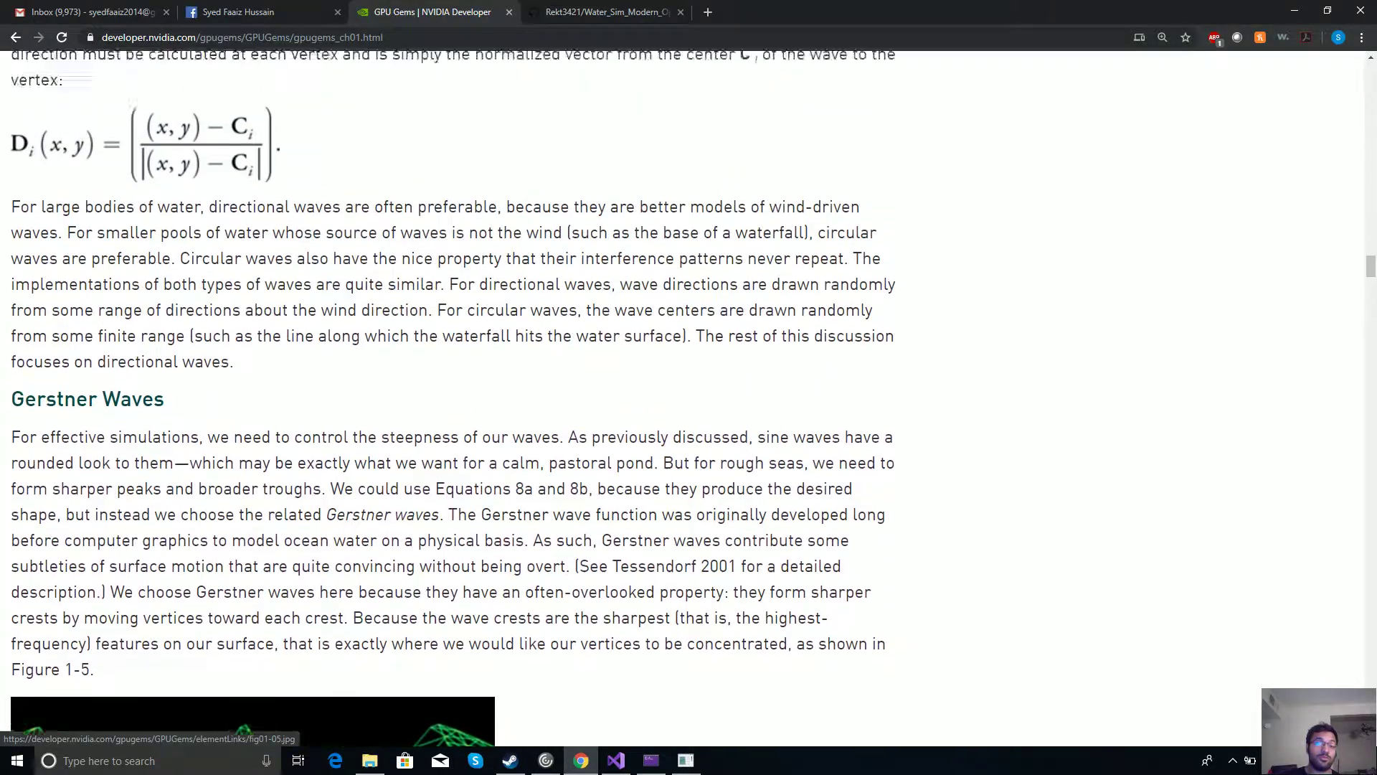
scroll(down, 3)
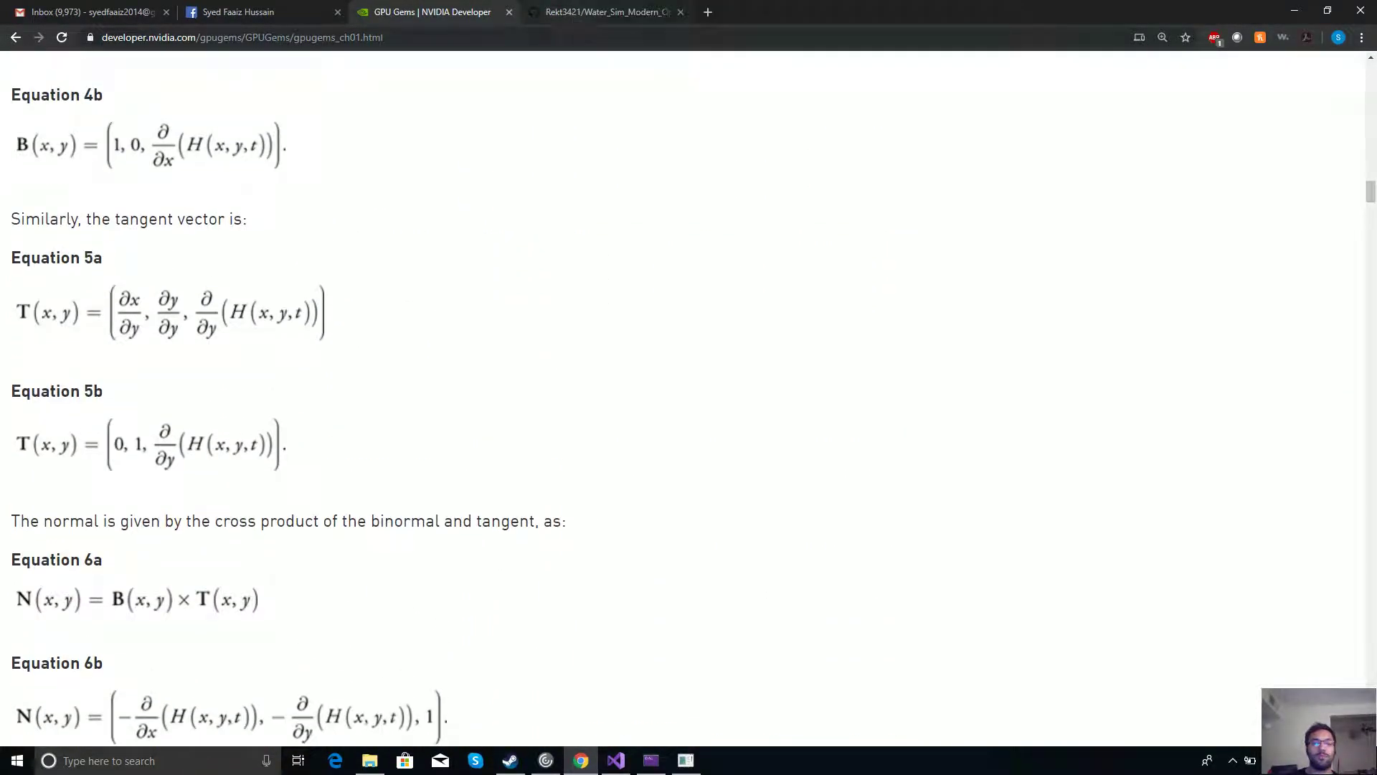
Step: Show the Water_Sim_Modern_OpenGL repository file list on GitHub, then return to the vertex shader in Visual Studio
click(605, 12)
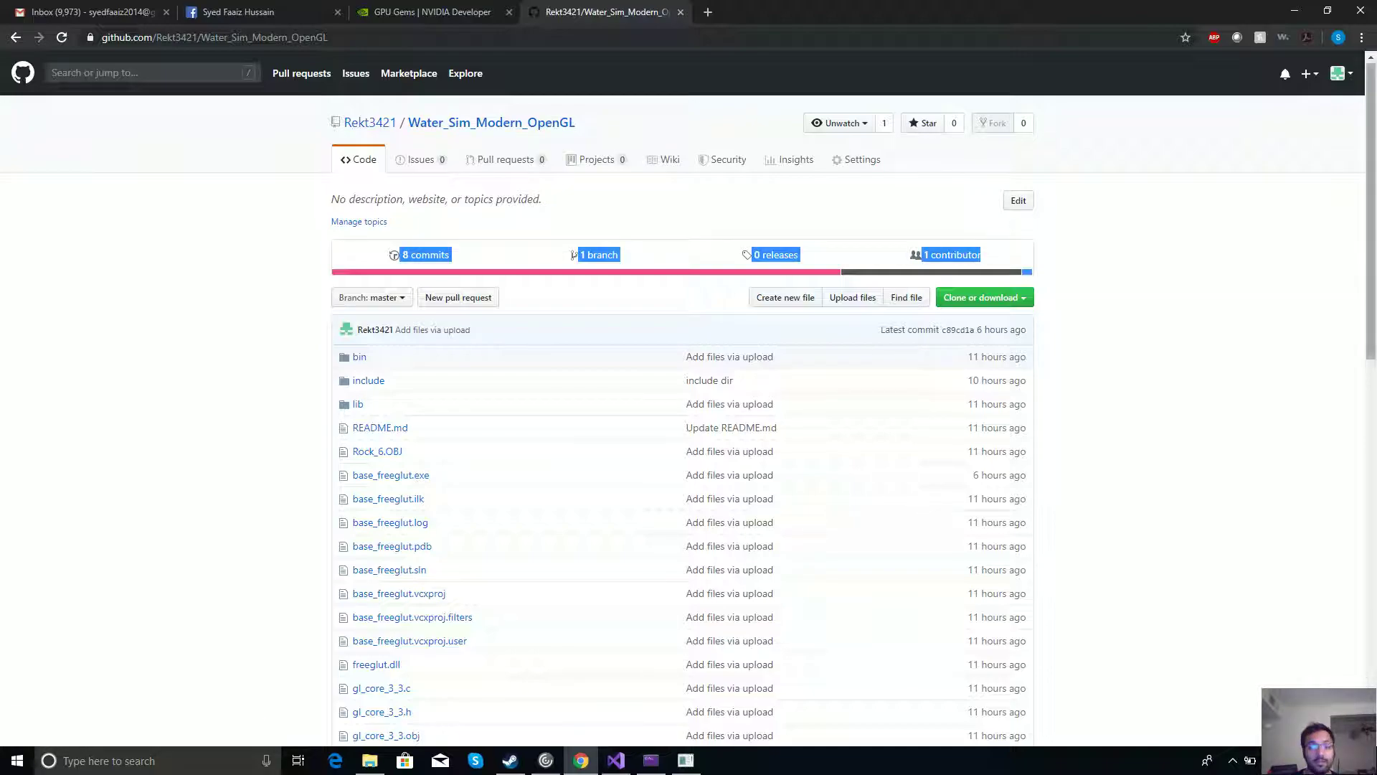
scroll(down, 3)
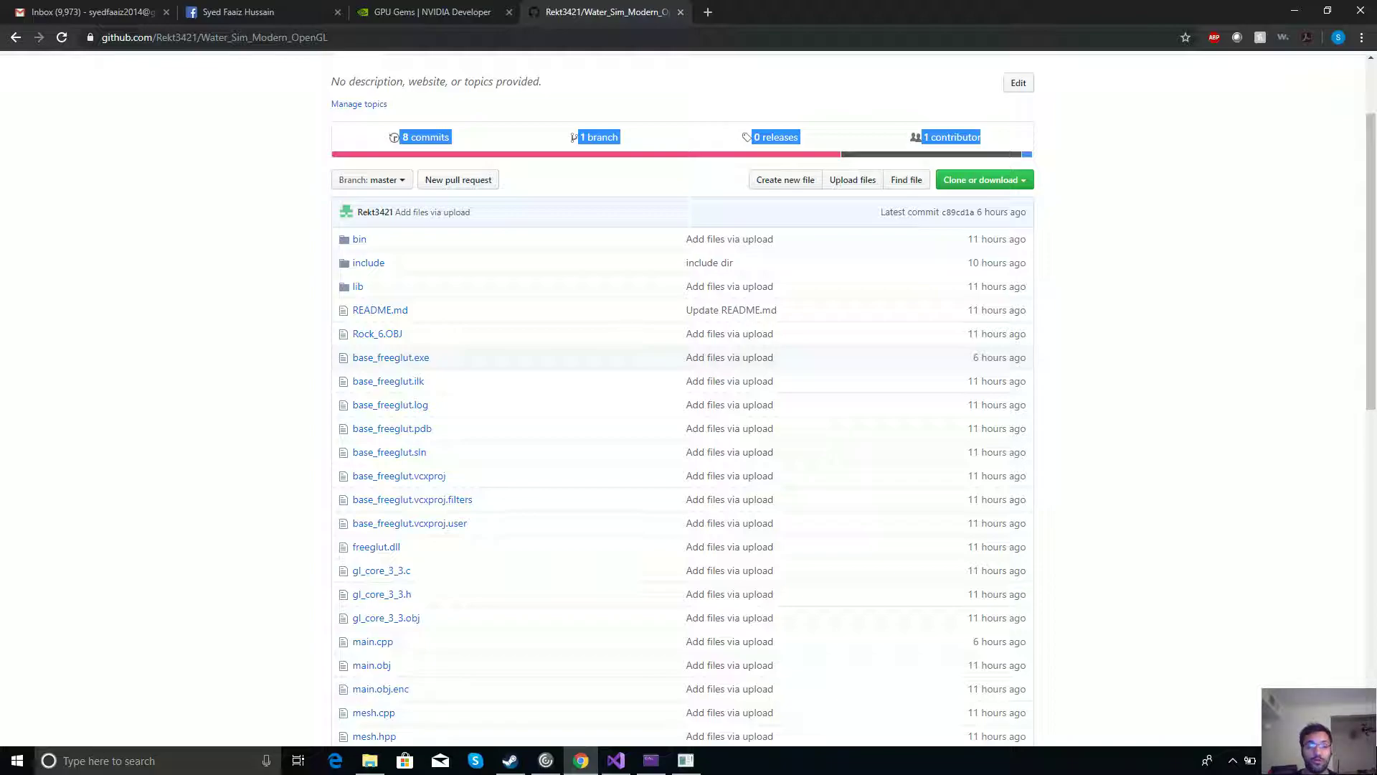
mouse_move(389, 452)
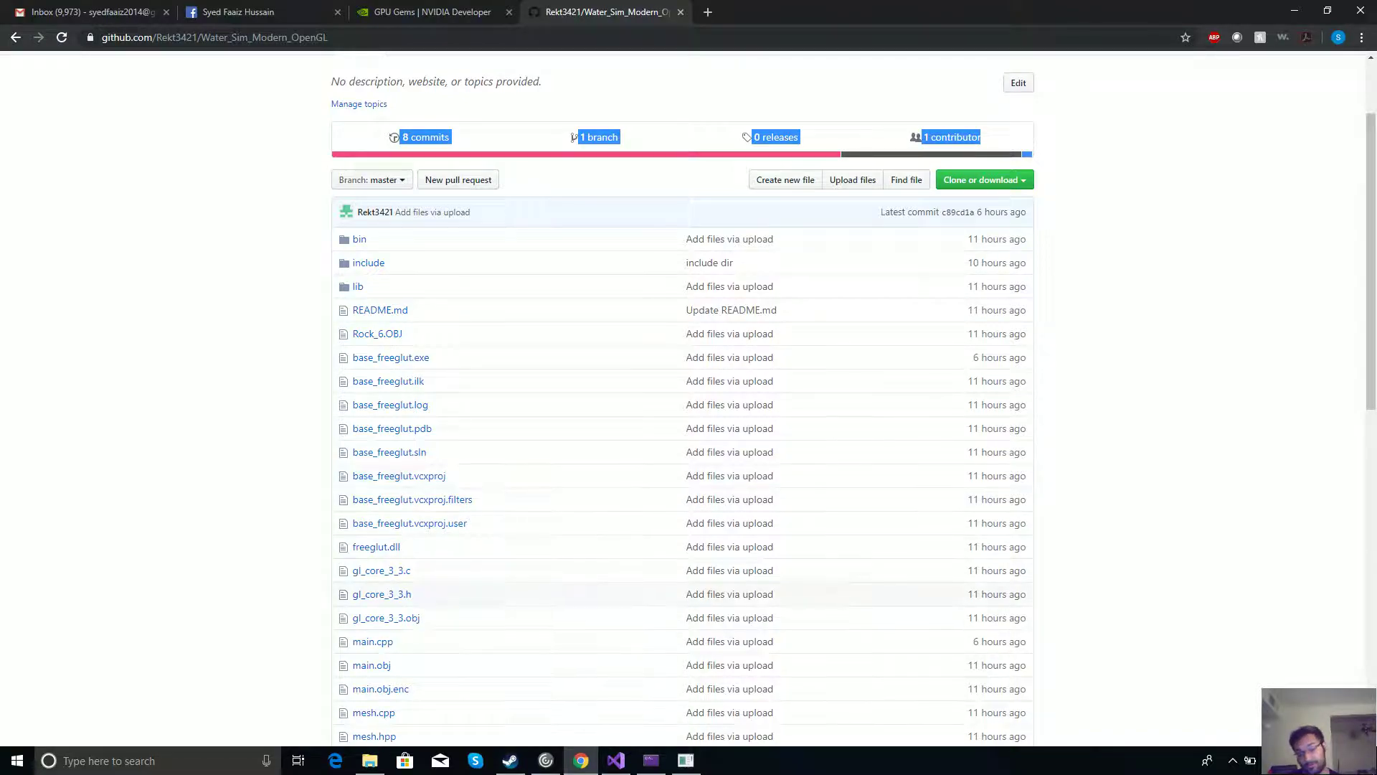
click(616, 760)
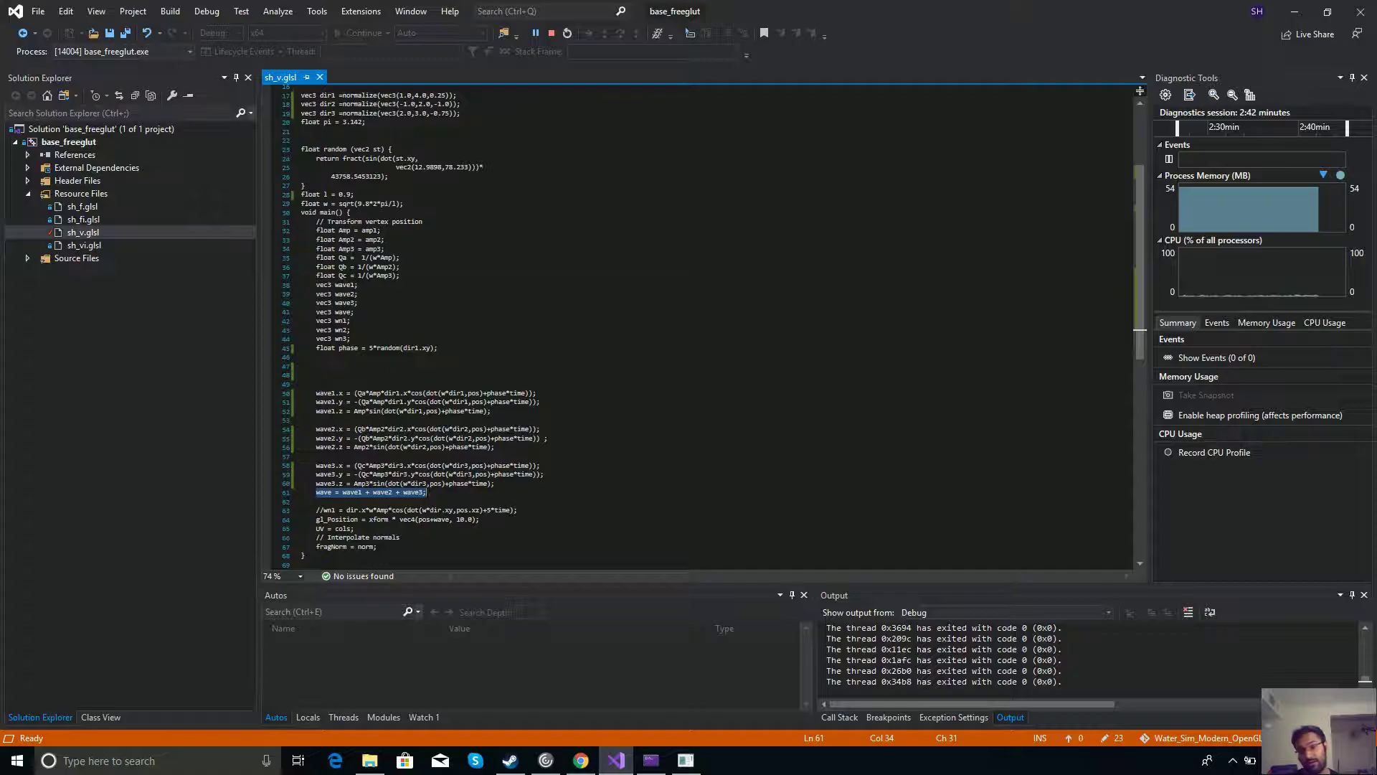